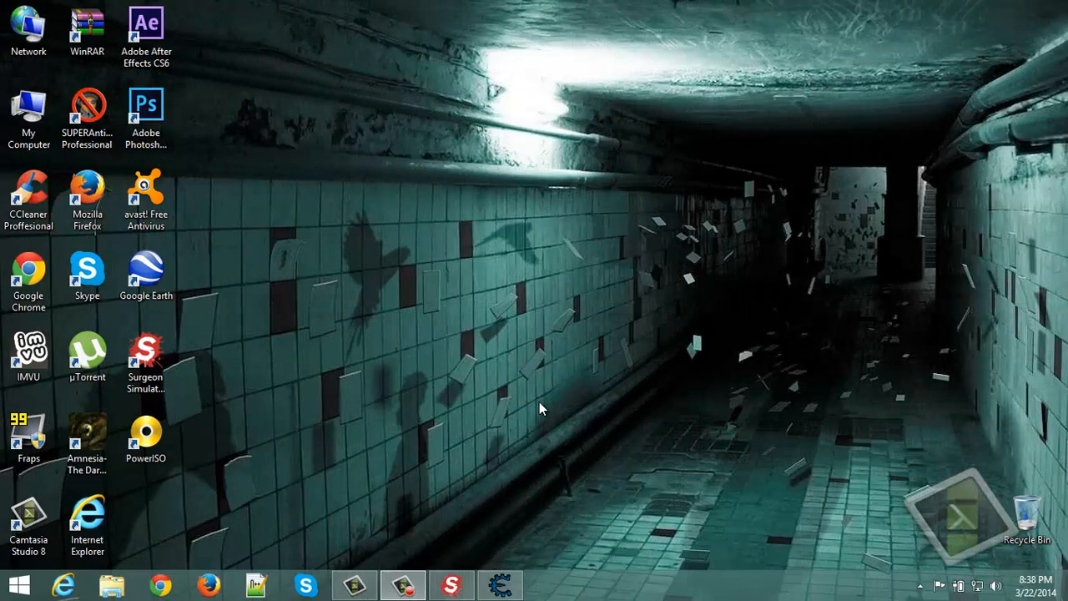
{"action": "mouse_move", "coordinate": [141, 402]}
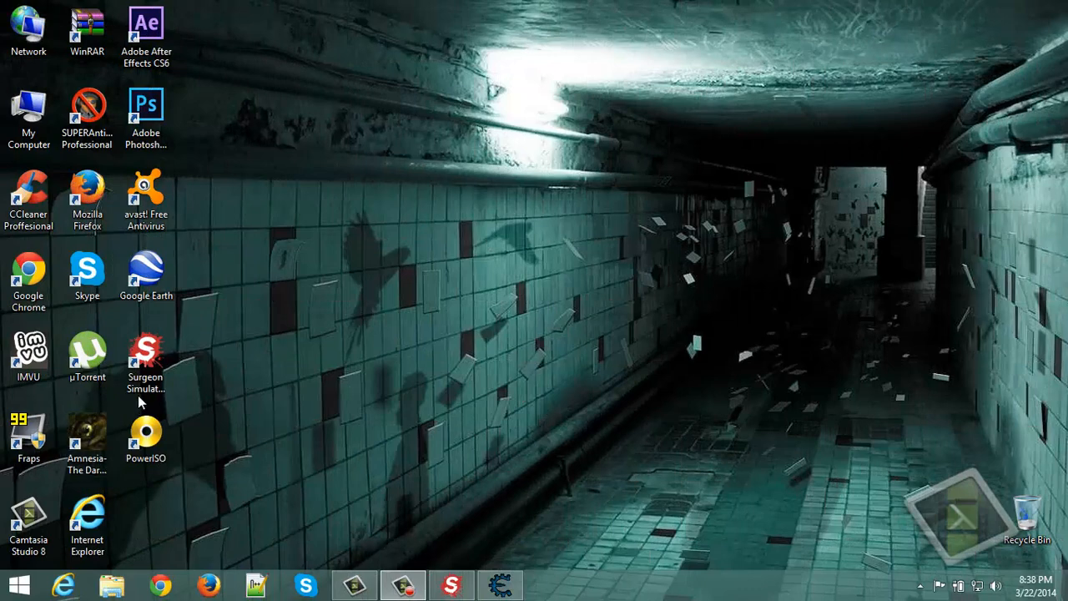
Attach Cheat Engine to the 00001A84-ss2013.exe game process.
{"action": "left_click", "coordinate": [145, 355]}
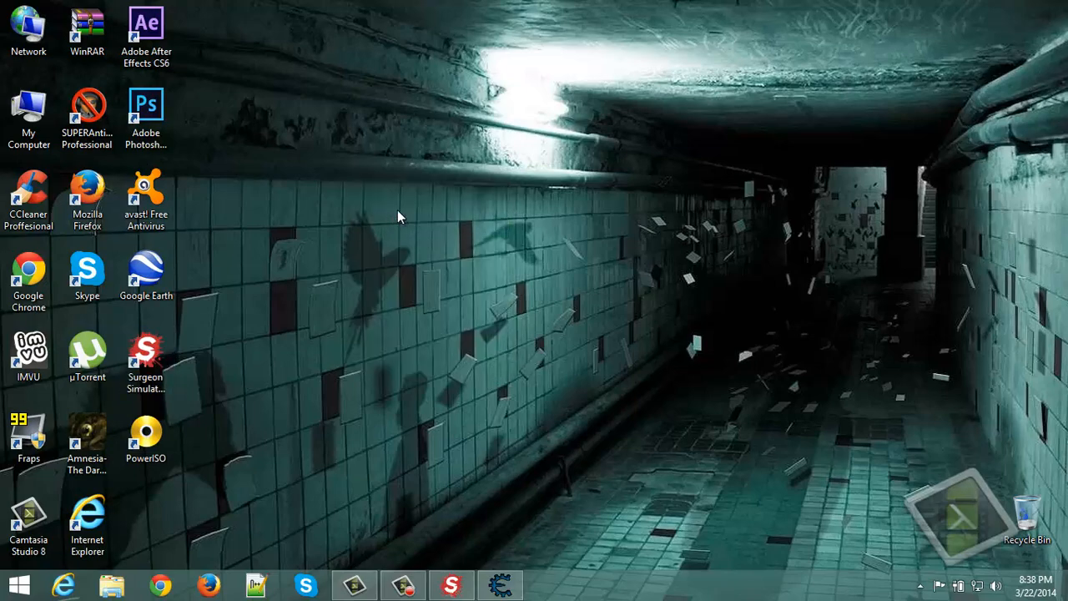
{"action": "left_click", "coordinate": [498, 585]}
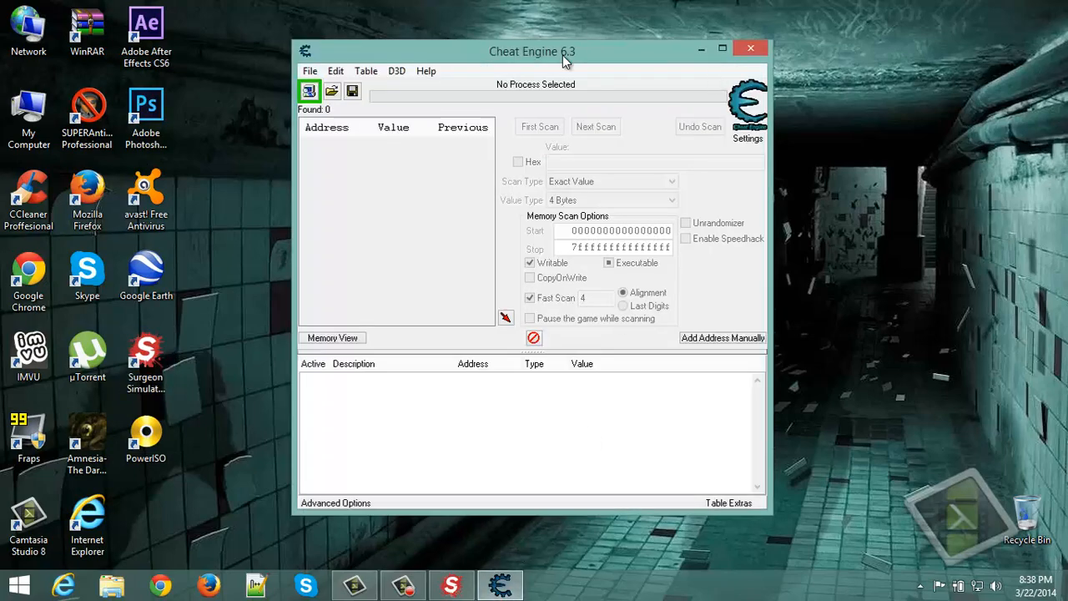
{"action": "left_click_drag", "start_coordinate": [532, 51], "coordinate": [546, 51]}
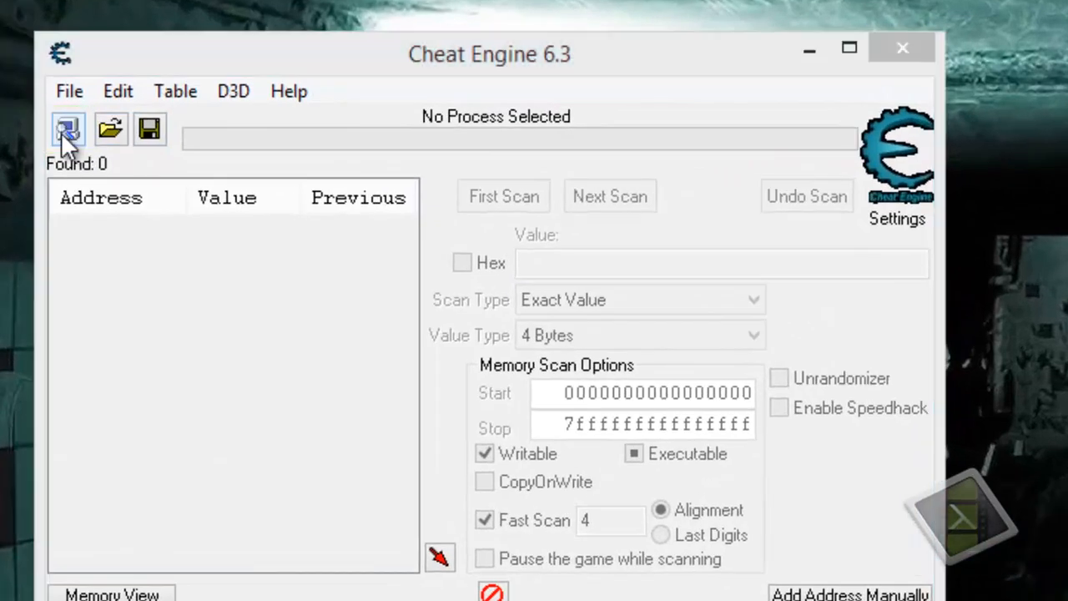
{"action": "left_click", "coordinate": [68, 130]}
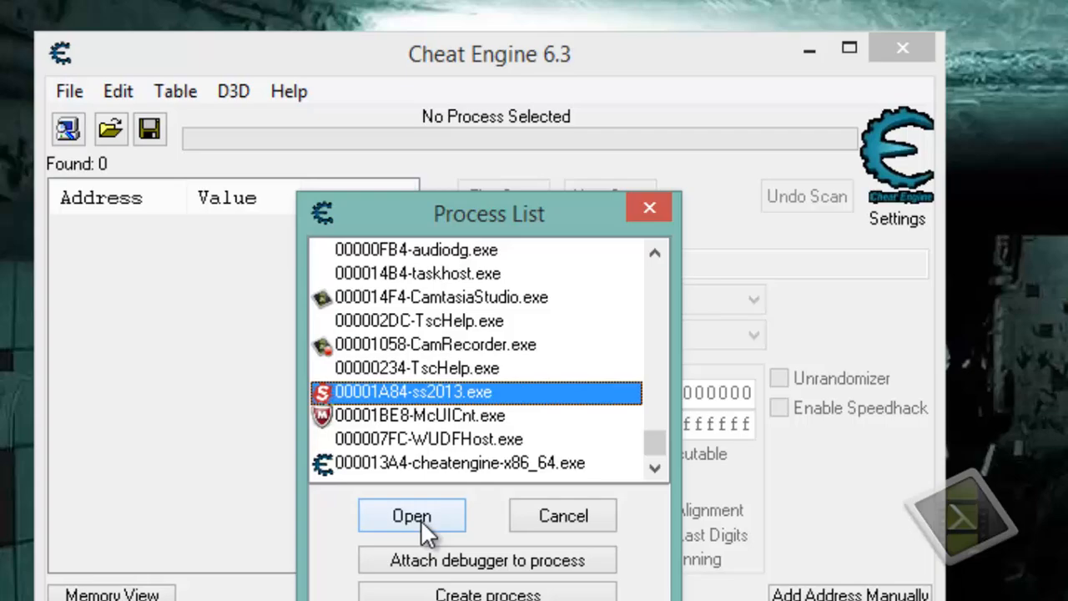
{"action": "left_click", "coordinate": [411, 514]}
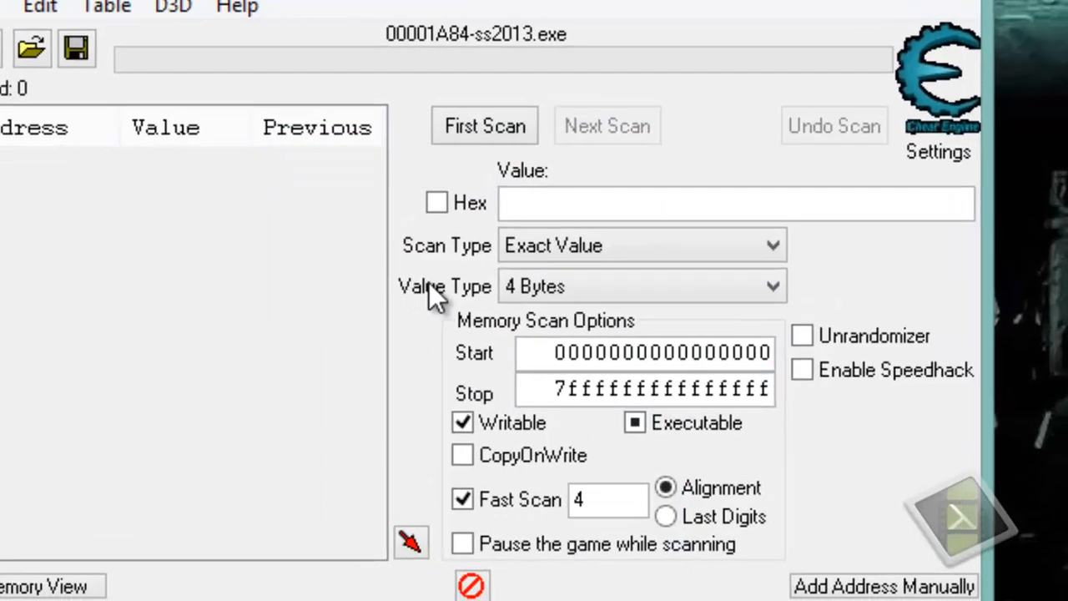
{"action": "left_click", "coordinate": [640, 285]}
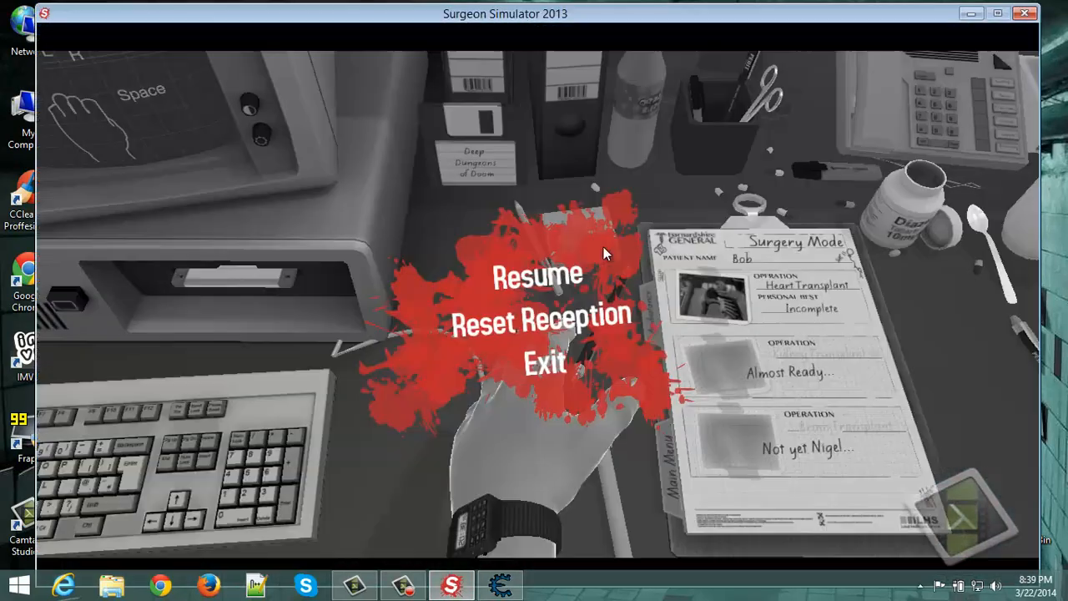
Resume Surgeon Simulator from its pause menu.
{"action": "left_click", "coordinate": [532, 272]}
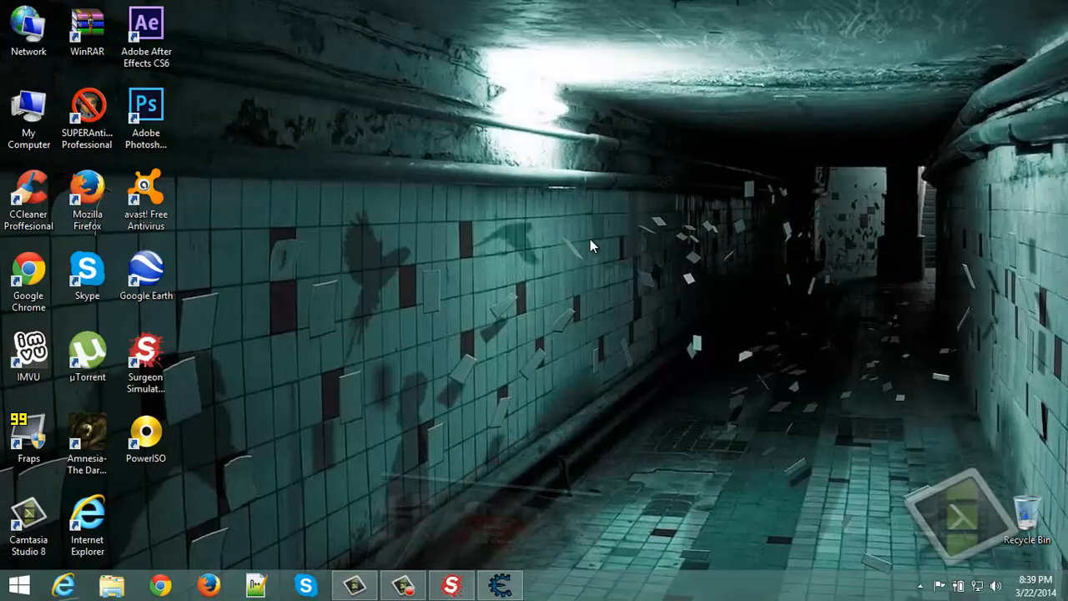
Run a First Scan for the Float value 5600 in Cheat Engine.
{"action": "left_click", "coordinate": [499, 584]}
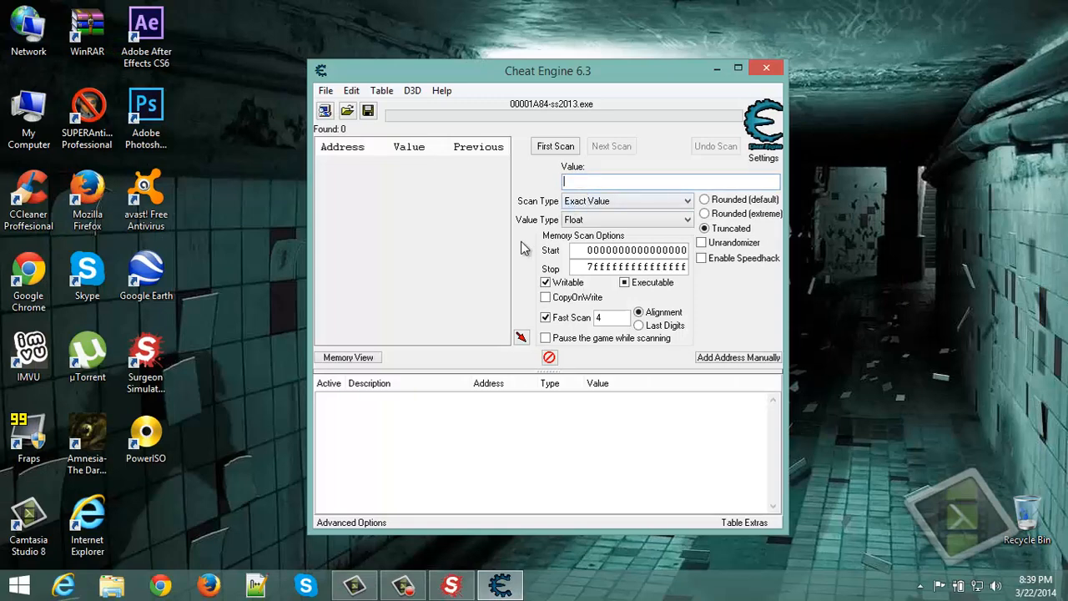
{"action": "type", "text": "5600"}
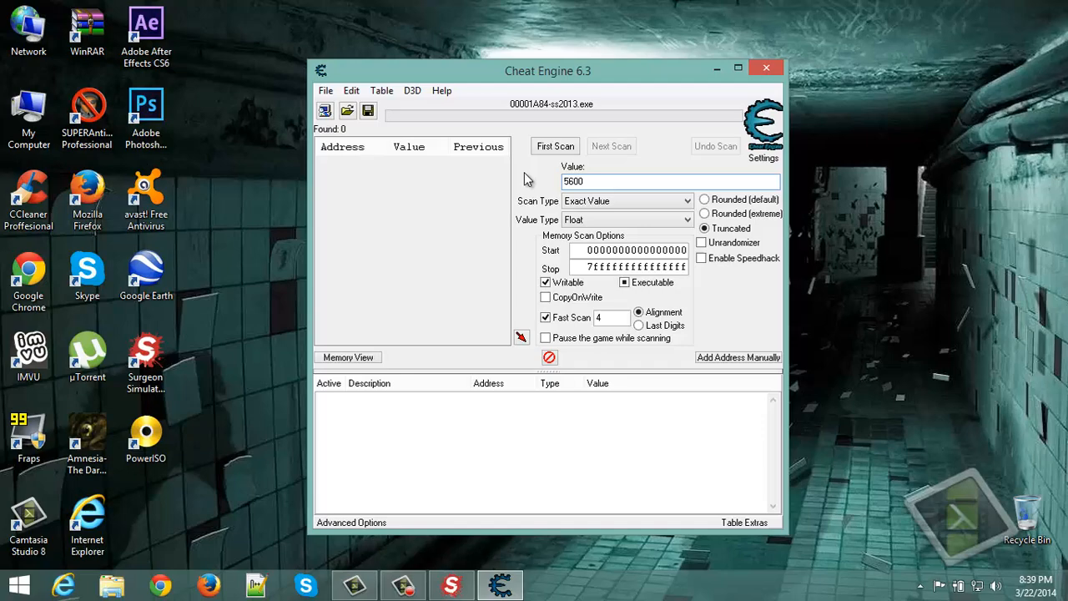
{"action": "left_click", "coordinate": [554, 146]}
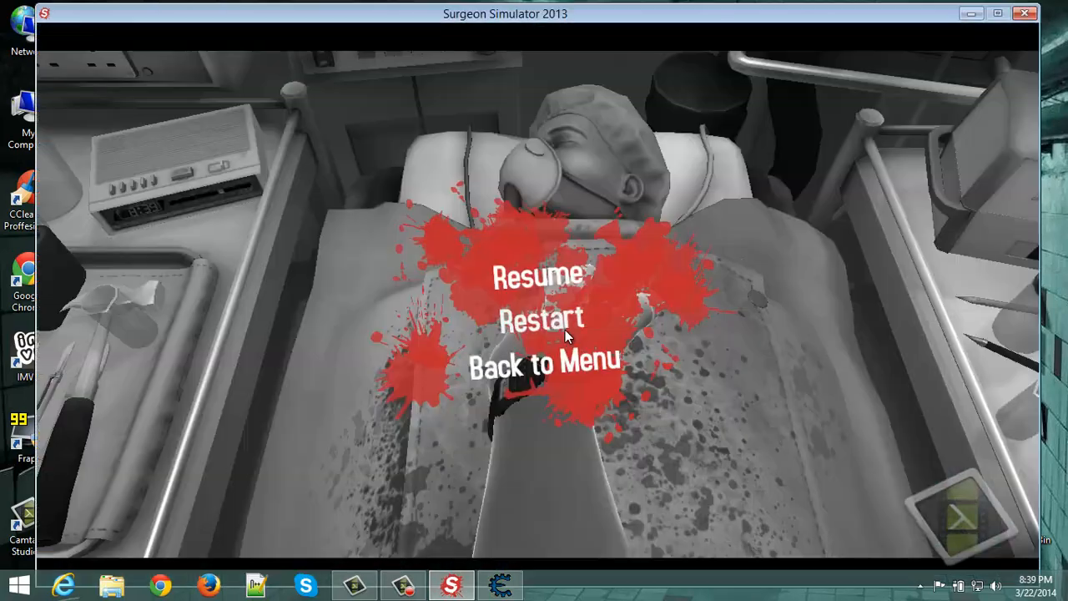
Resume the operation so the blood level drops from 5600.
{"action": "left_click", "coordinate": [537, 273]}
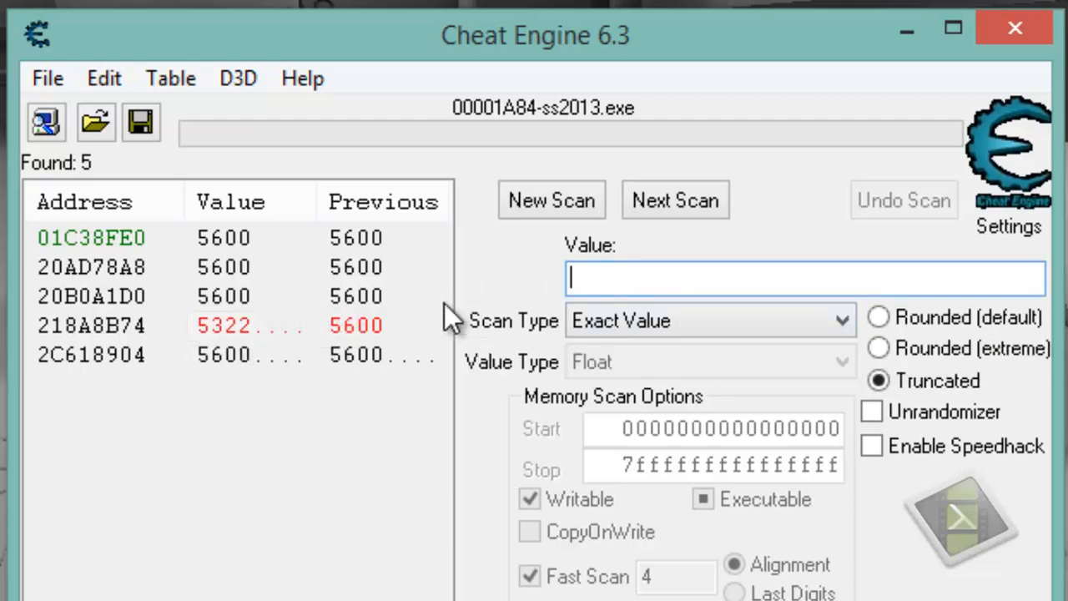
Run a Next Scan for the value 5322.
{"action": "type", "text": "5322"}
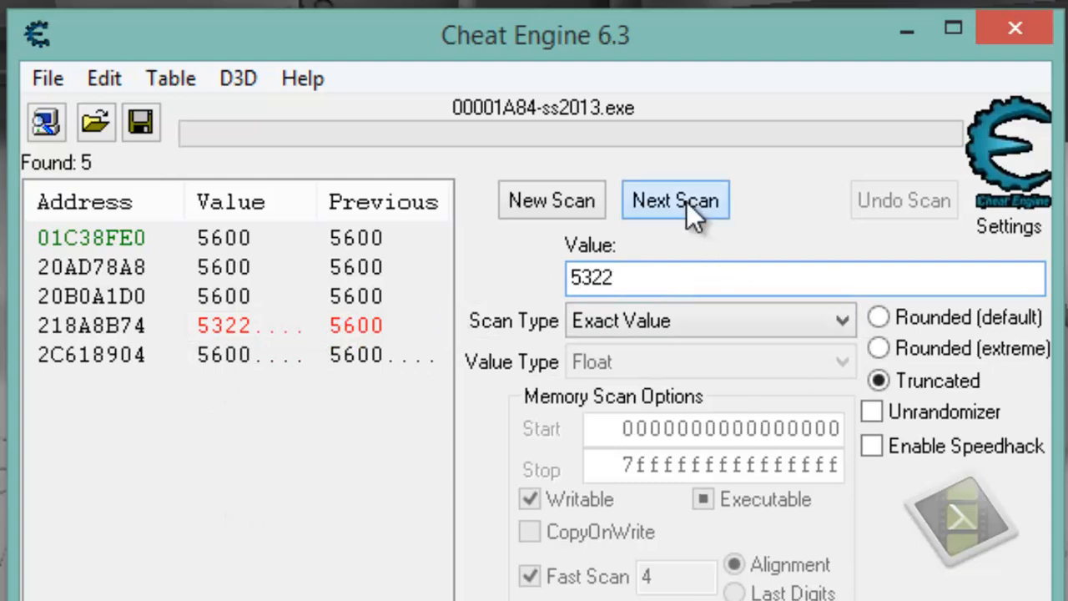
{"action": "left_click", "coordinate": [675, 200]}
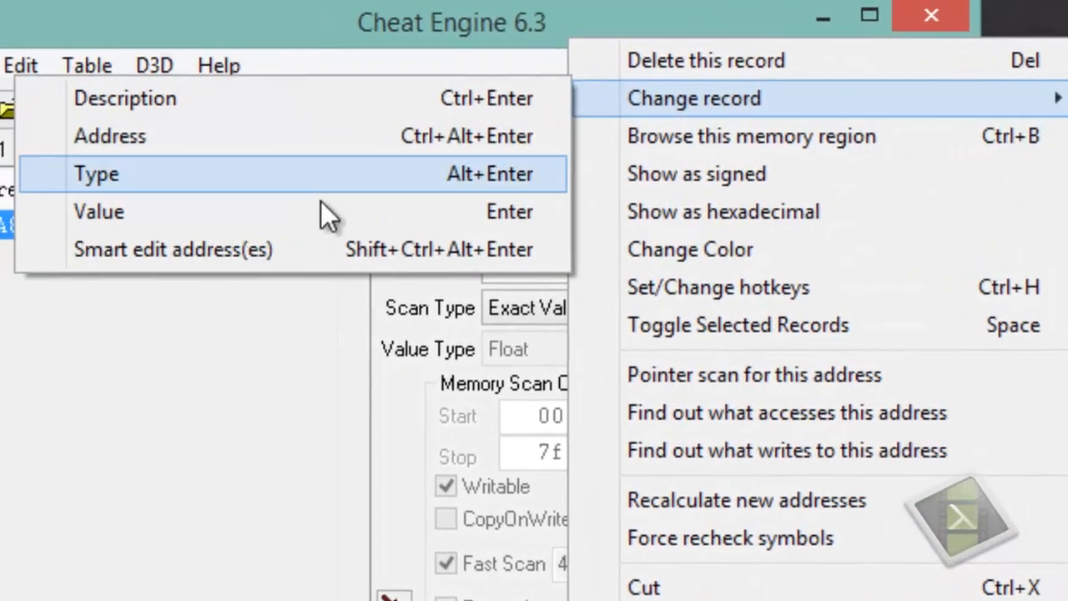
Change the value of record 218A8B74 to 99999 and confirm.
{"action": "left_click", "coordinate": [98, 211]}
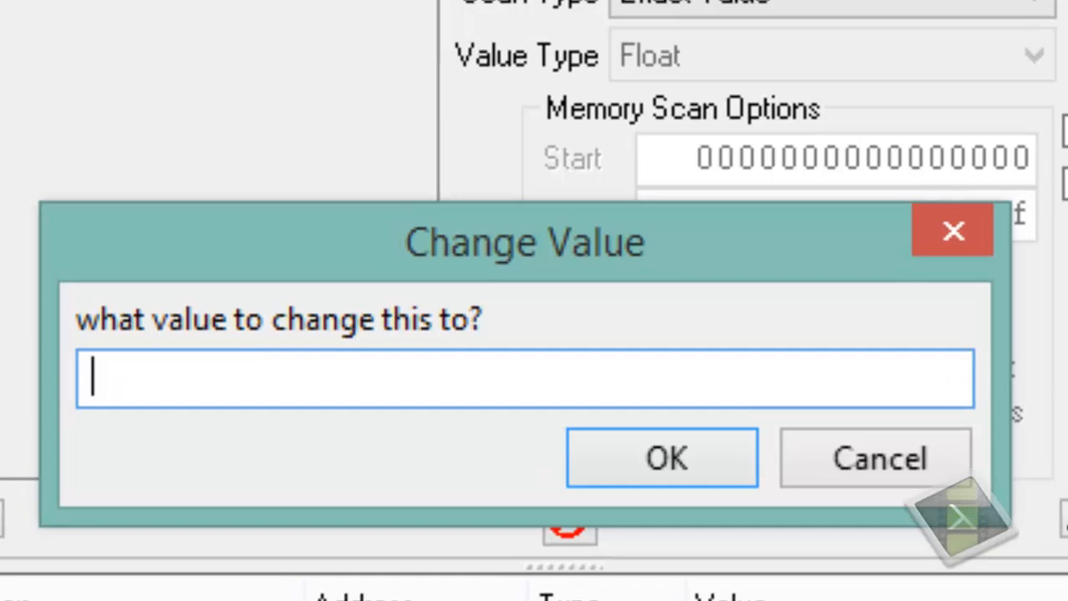
{"action": "type", "text": "99999"}
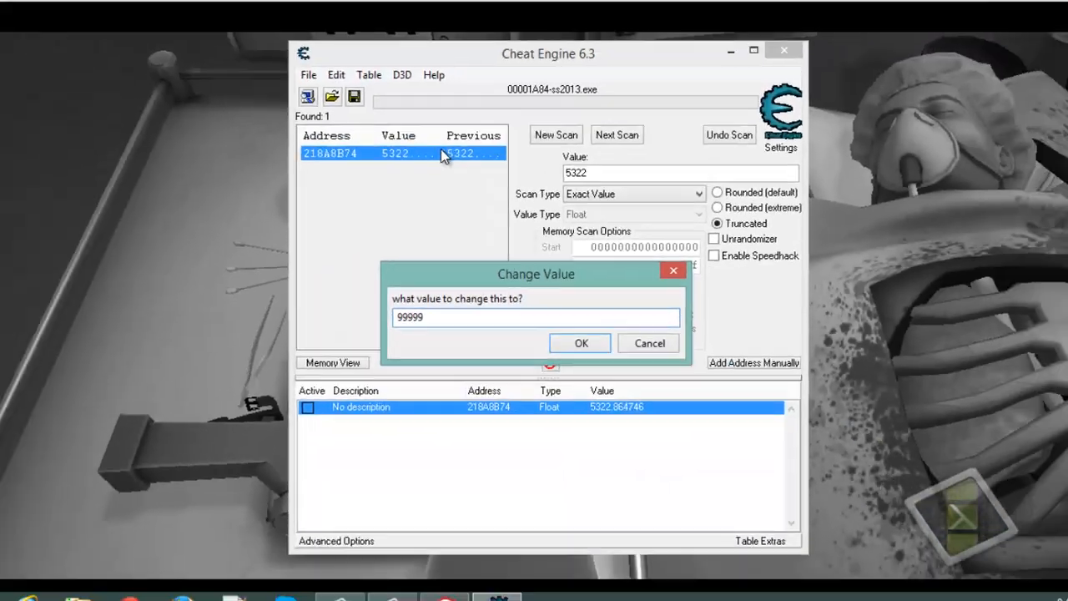
{"action": "left_click", "coordinate": [579, 343]}
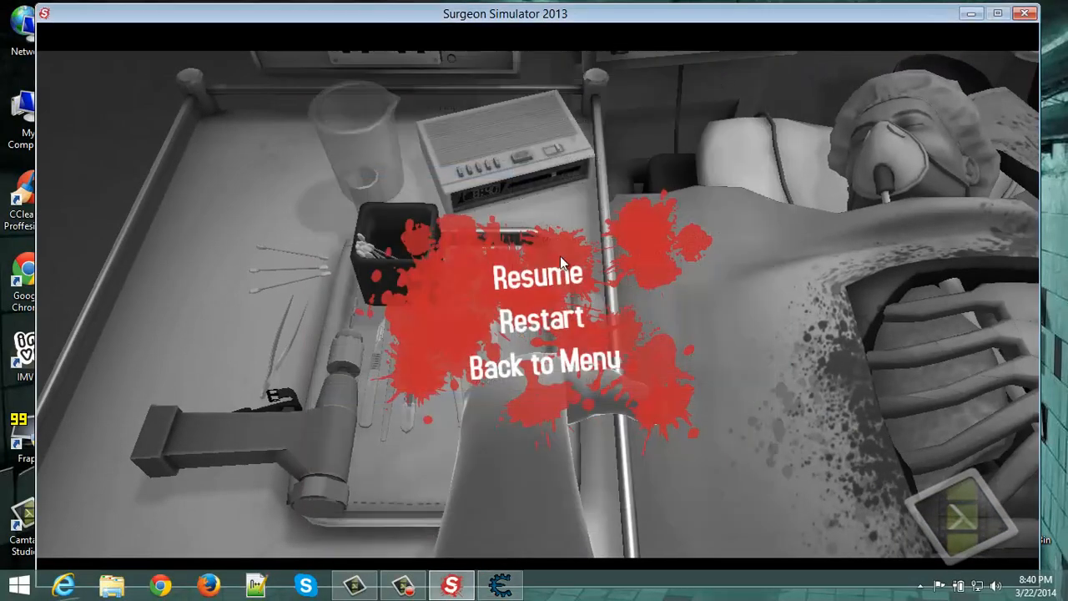
Resume the operation to see 99995ml blood, then return to Cheat Engine.
{"action": "left_click", "coordinate": [536, 275]}
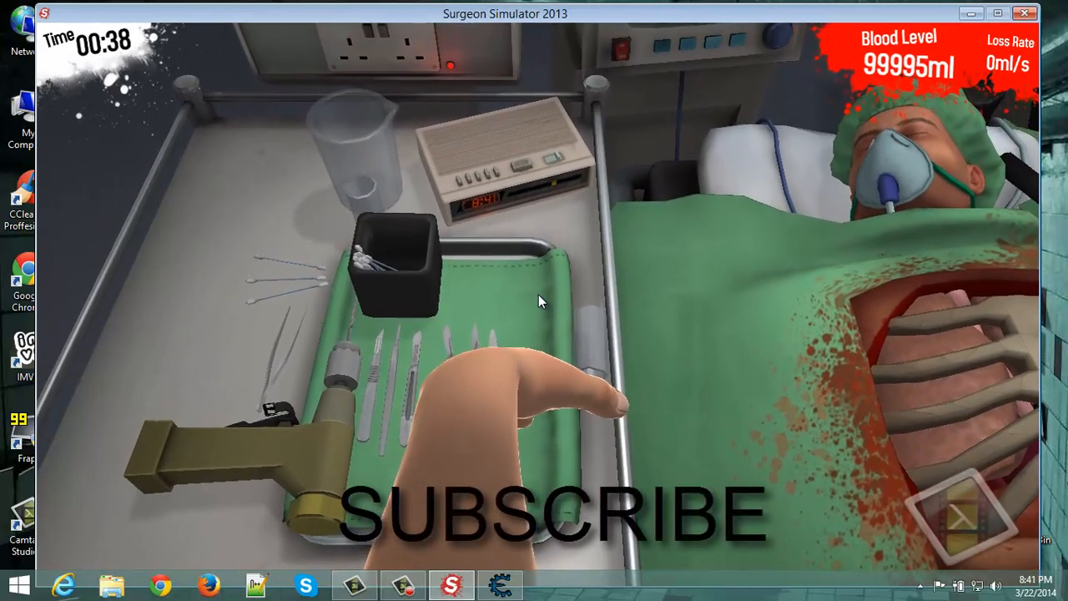
{"action": "left_click", "coordinate": [499, 584]}
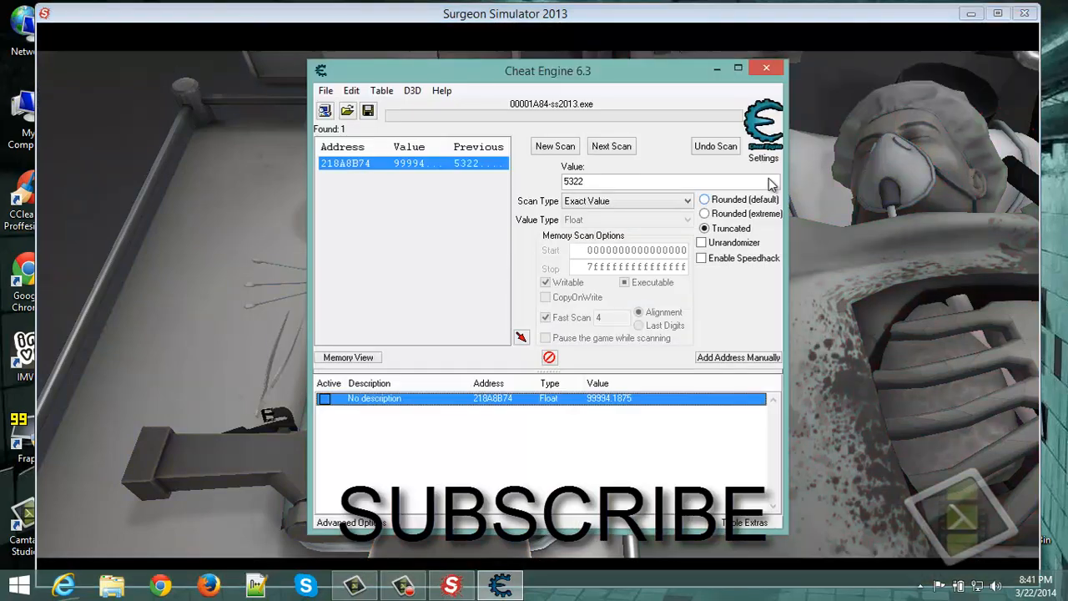